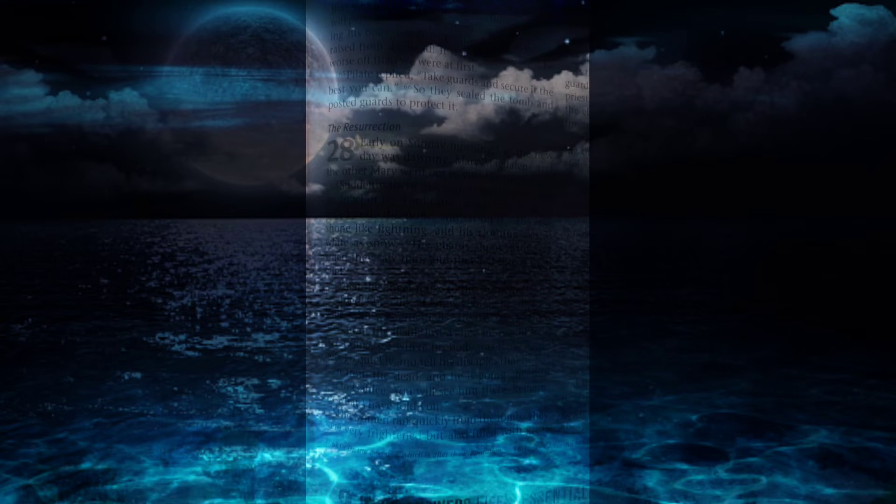
scroll("down", 3)
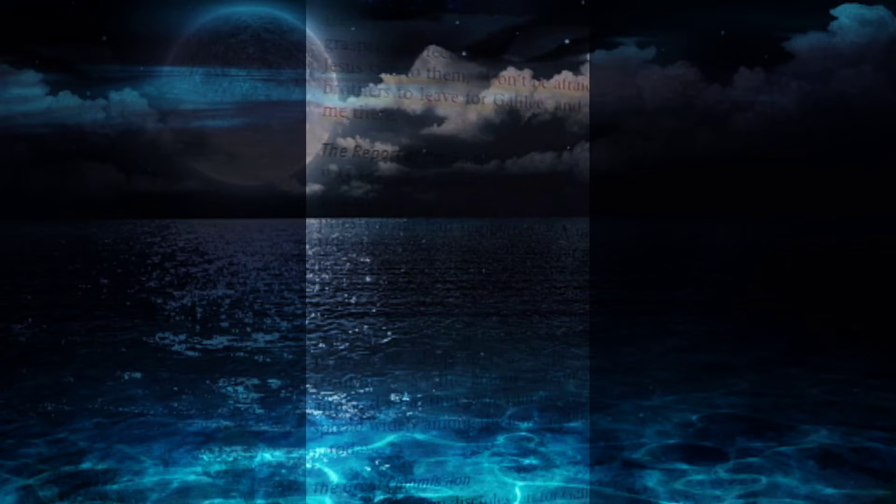
scroll("up", 3)
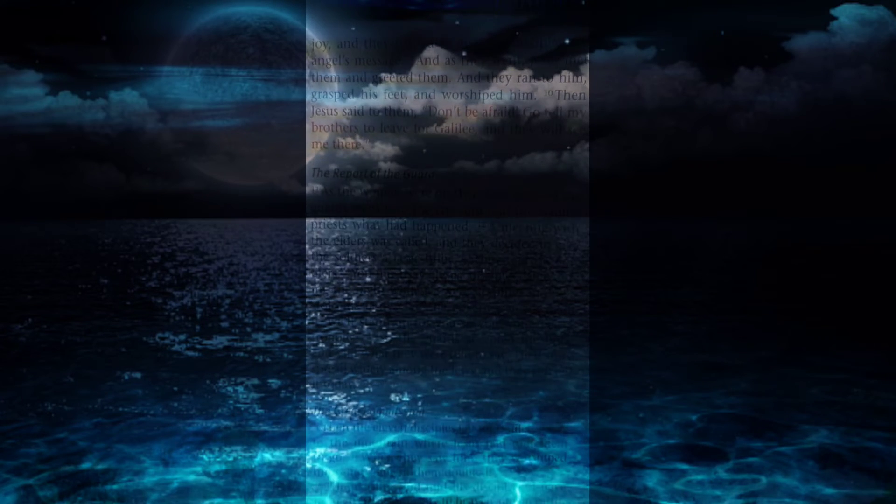
scroll("up", 3)
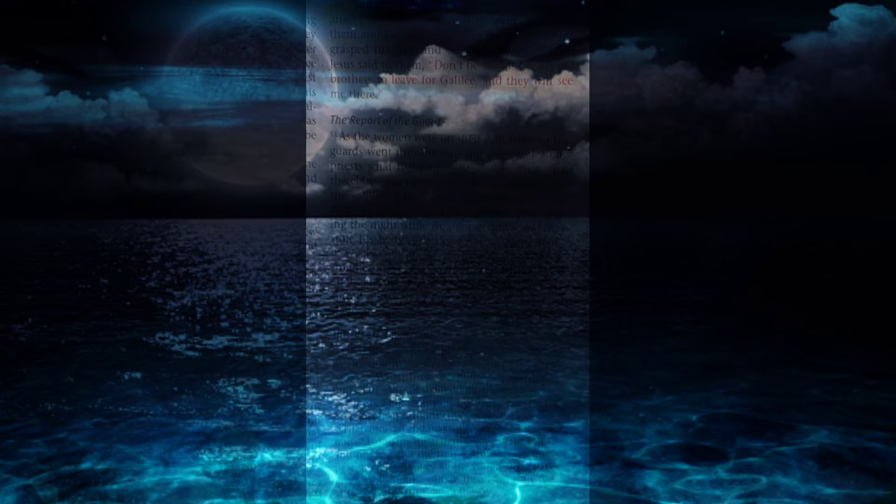
scroll("up", 3)
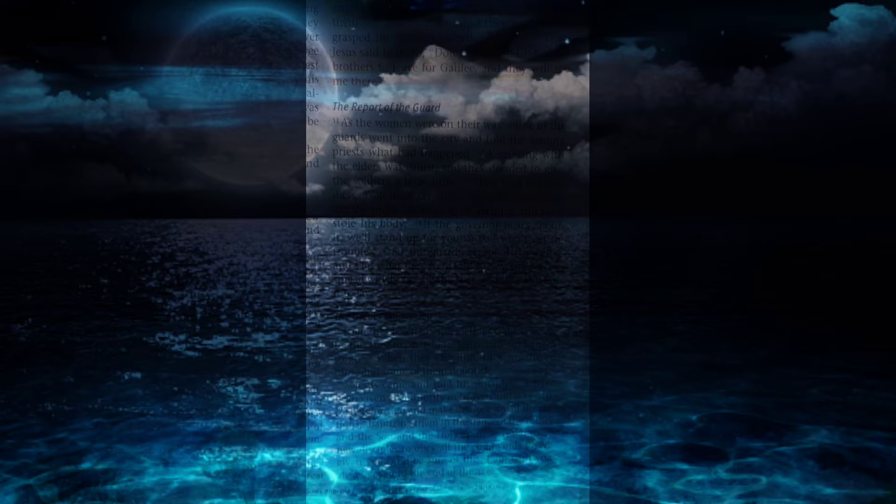
scroll("up", 3)
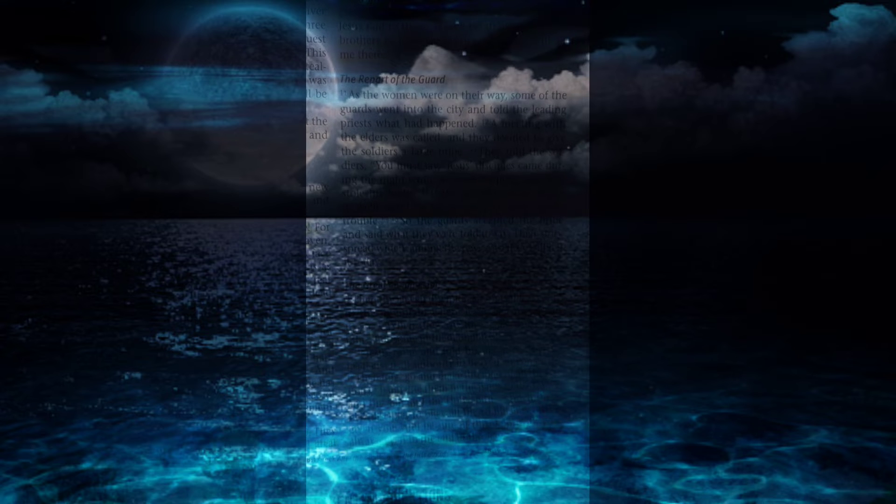
scroll("up", 3)
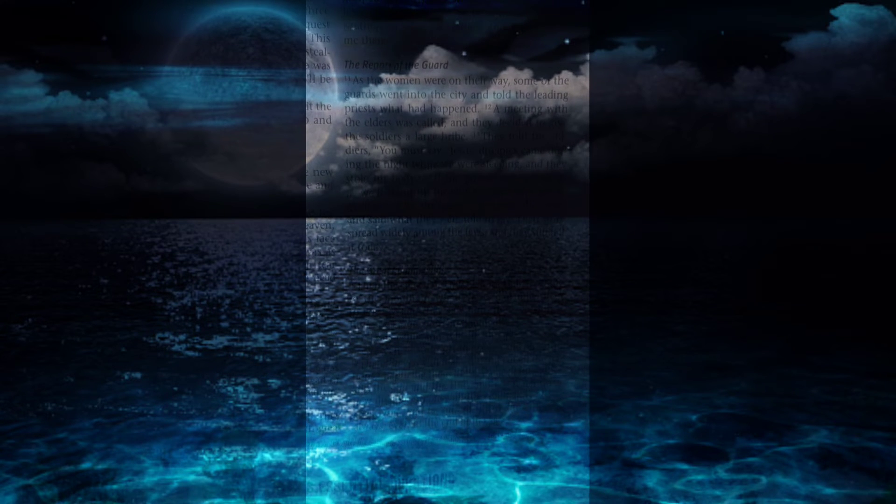
scroll("up", 3)
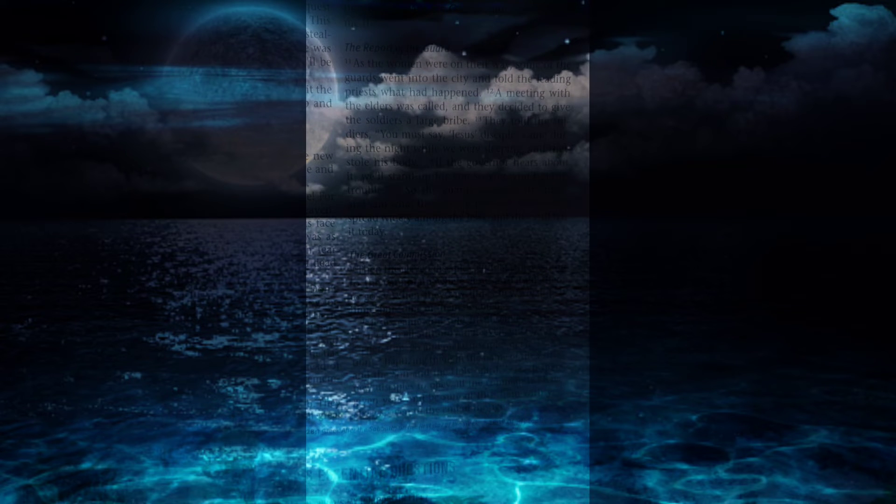
scroll("up", 3)
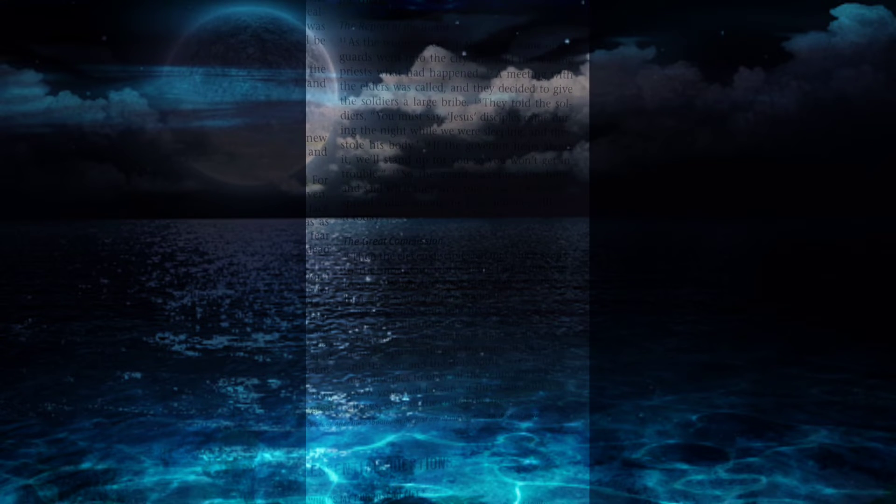
scroll("up", 3)
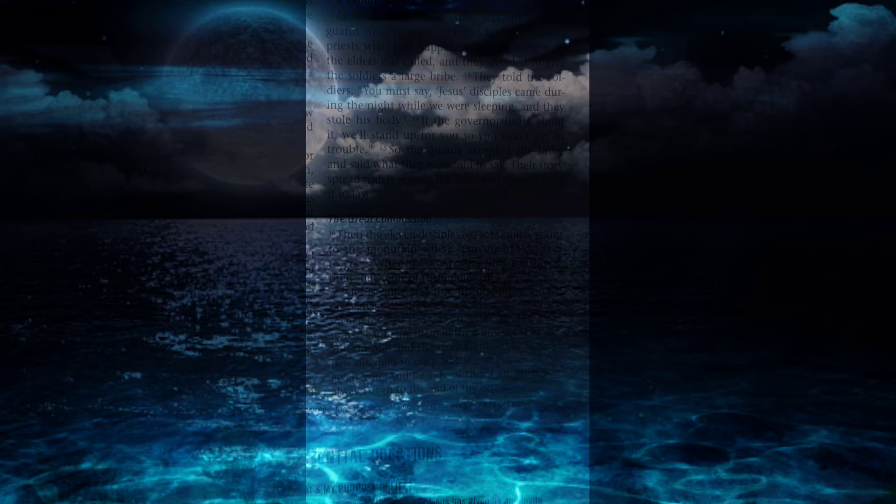
scroll("up", 3)
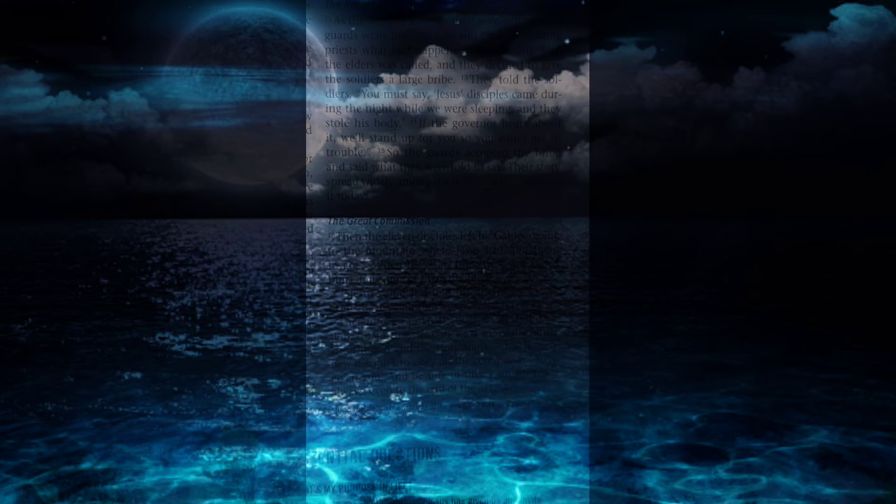
scroll("up", 3)
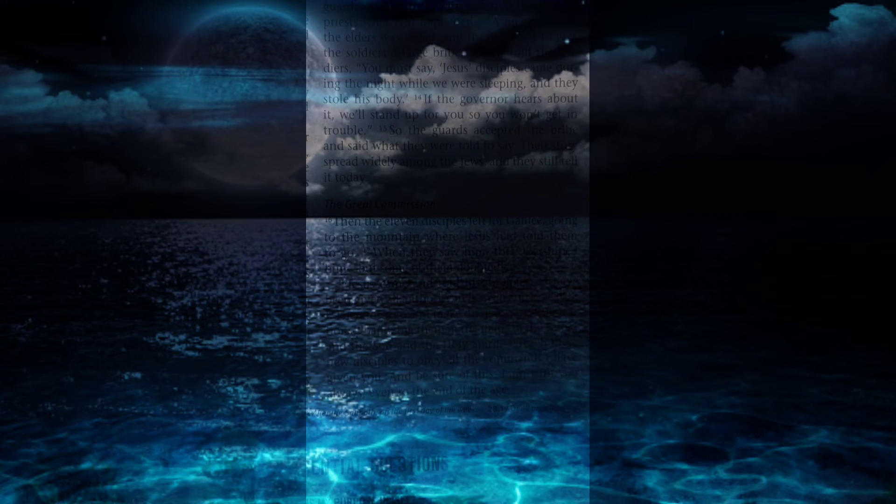
scroll("up", 3)
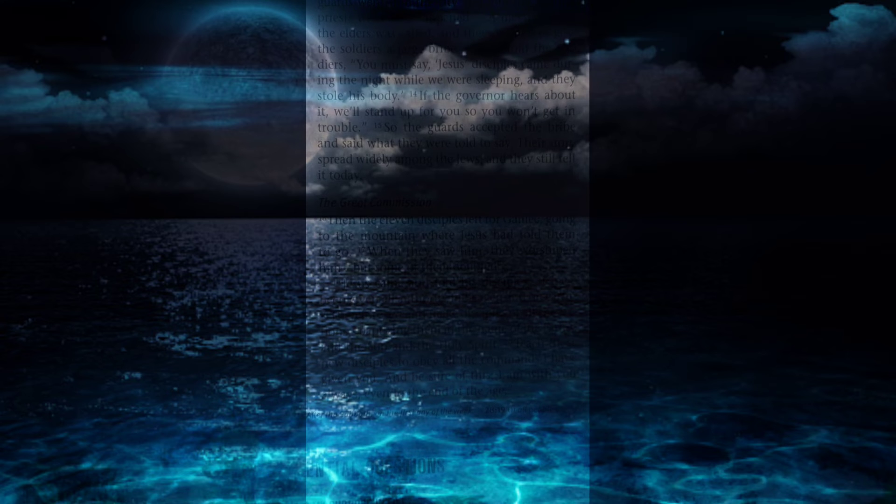
scroll("up", 3)
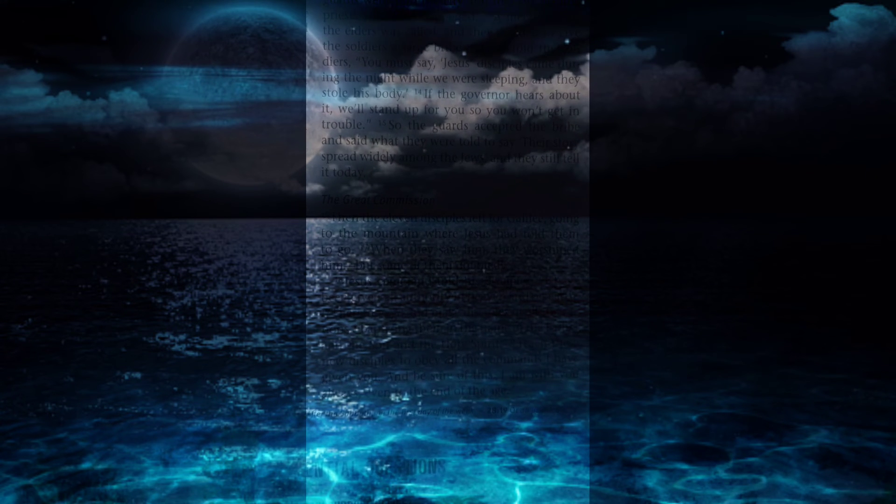
scroll("up", 3)
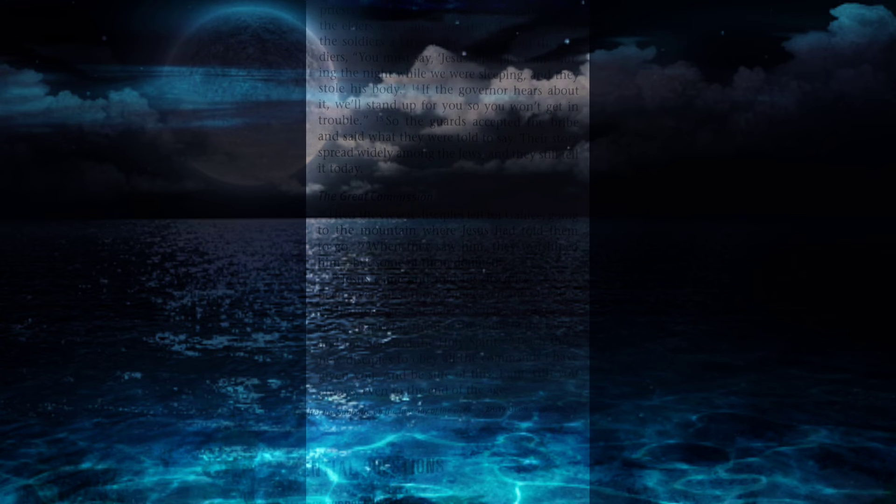
scroll("up", 3)
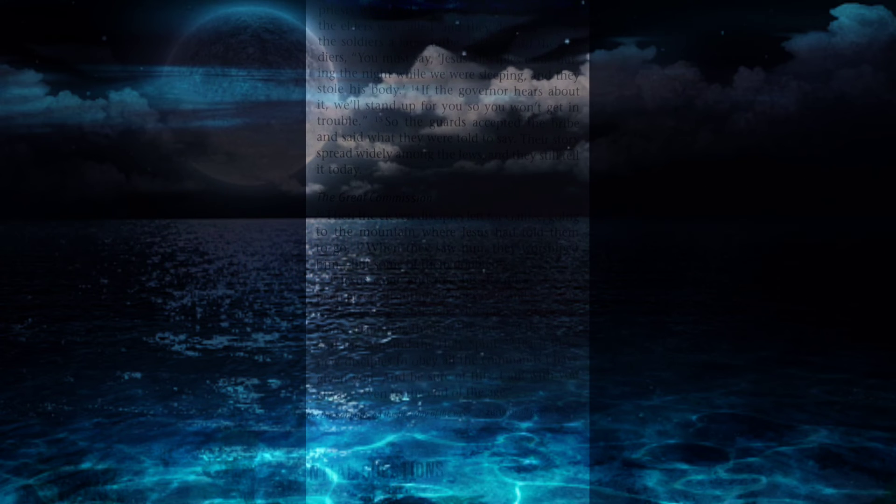
scroll("up", 3)
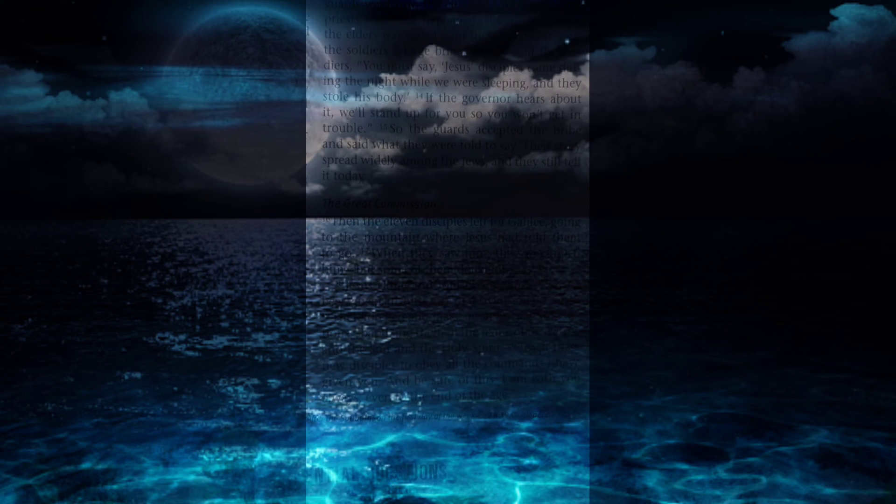